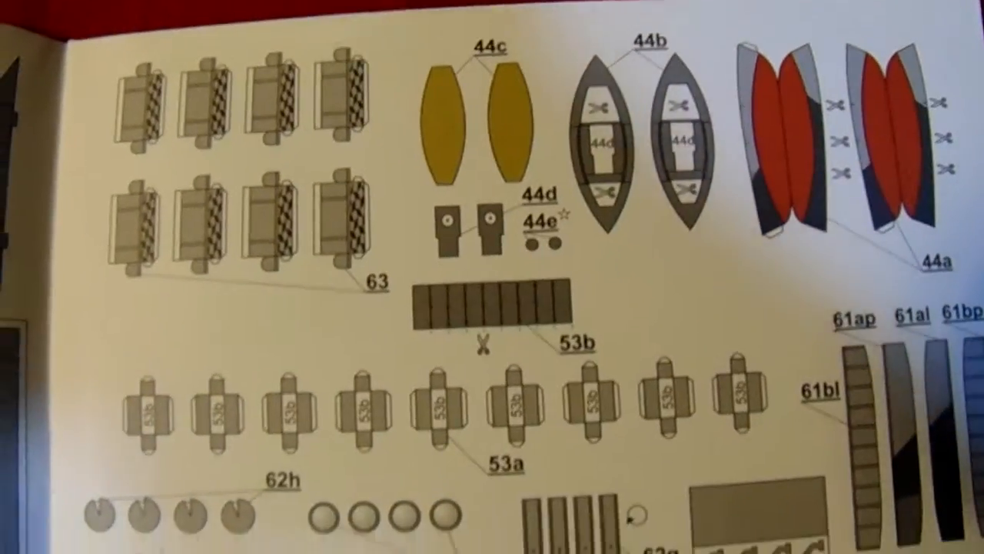
pyautogui.scroll(-3)
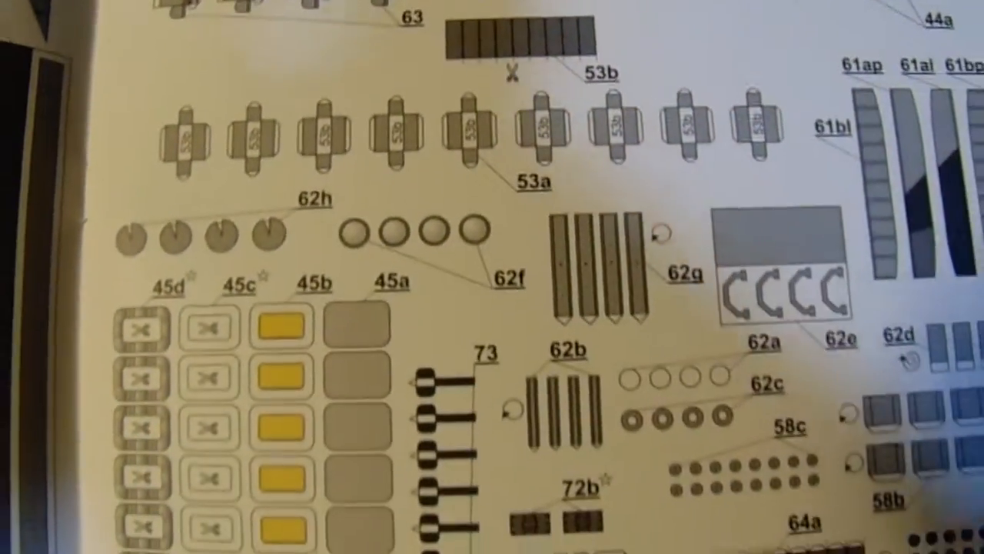